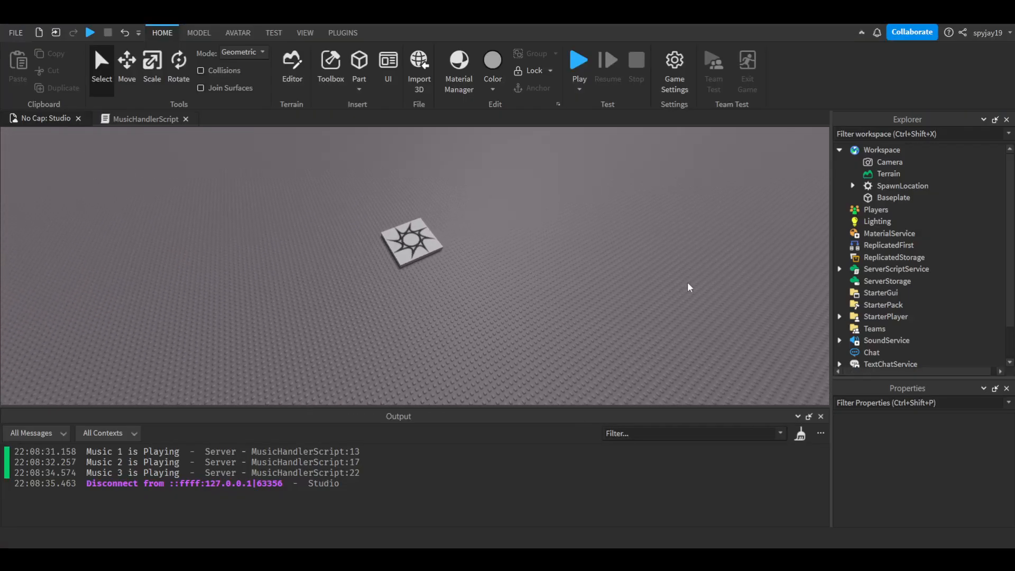
pyautogui.moveTo(643, 260)
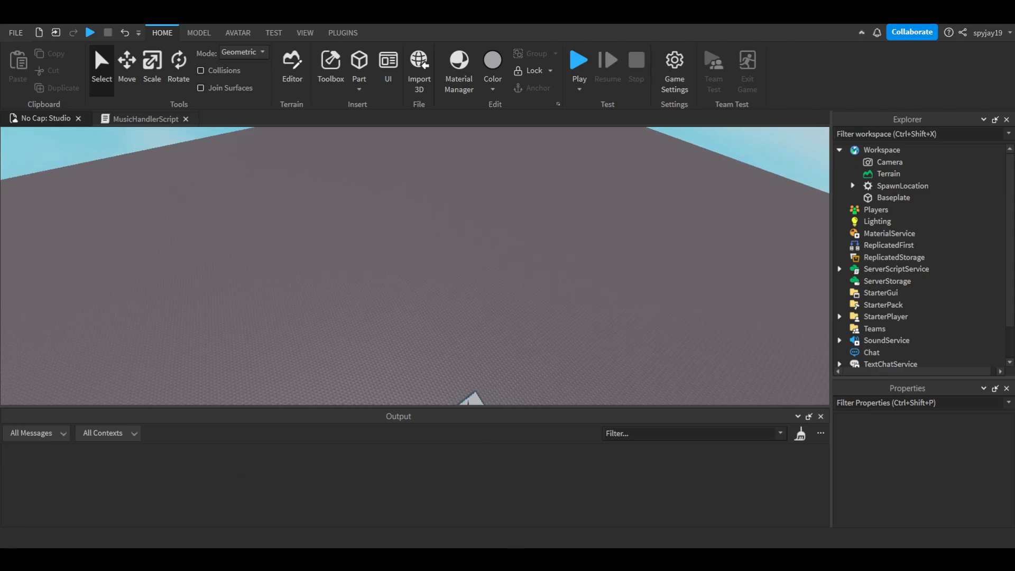
# Expand SoundService's five Music tracks, inspect Music4's properties, and view MusicHandlerScript's code
pyautogui.scroll(-3)
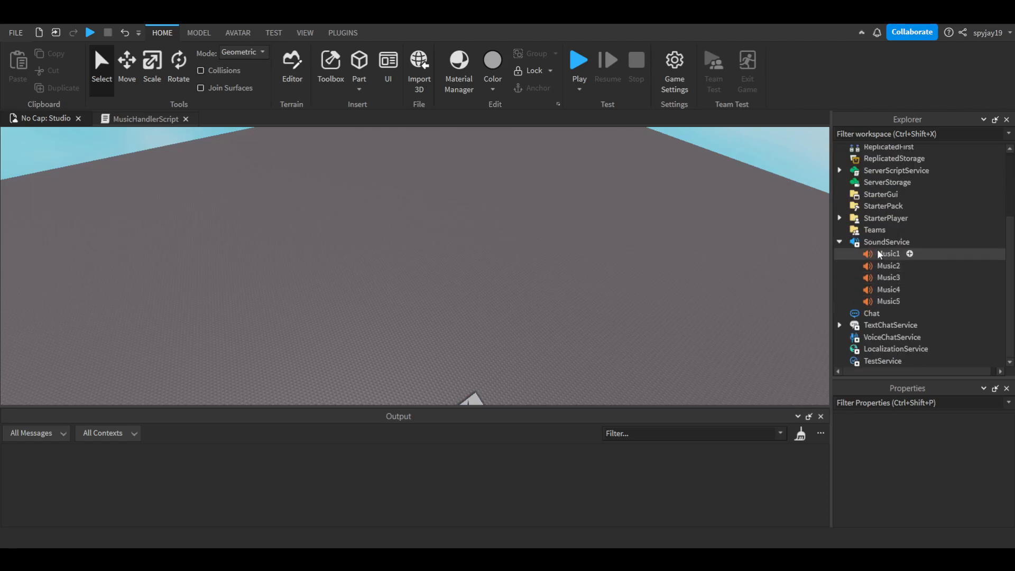
pyautogui.click(888, 265)
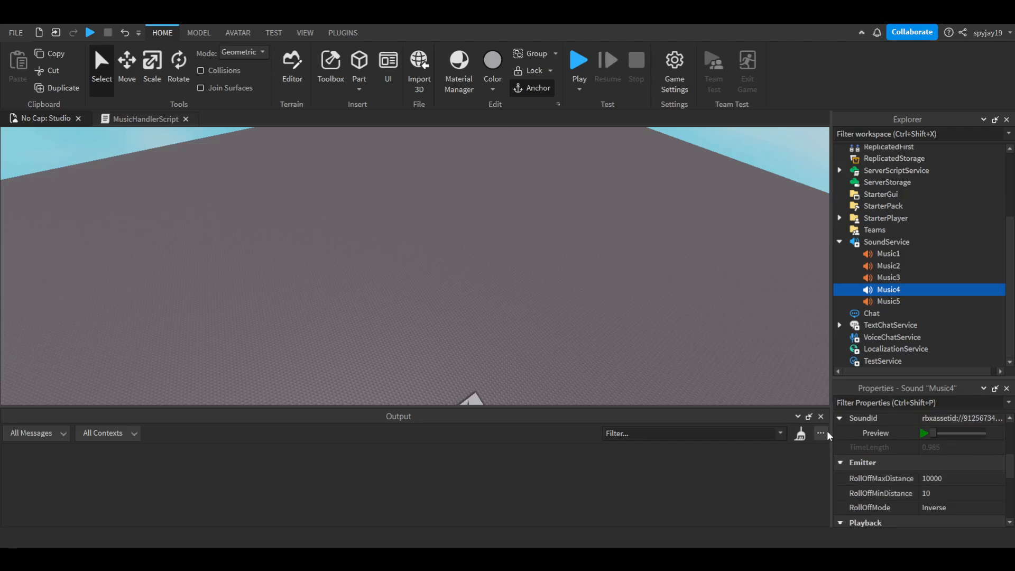
pyautogui.scroll(-3)
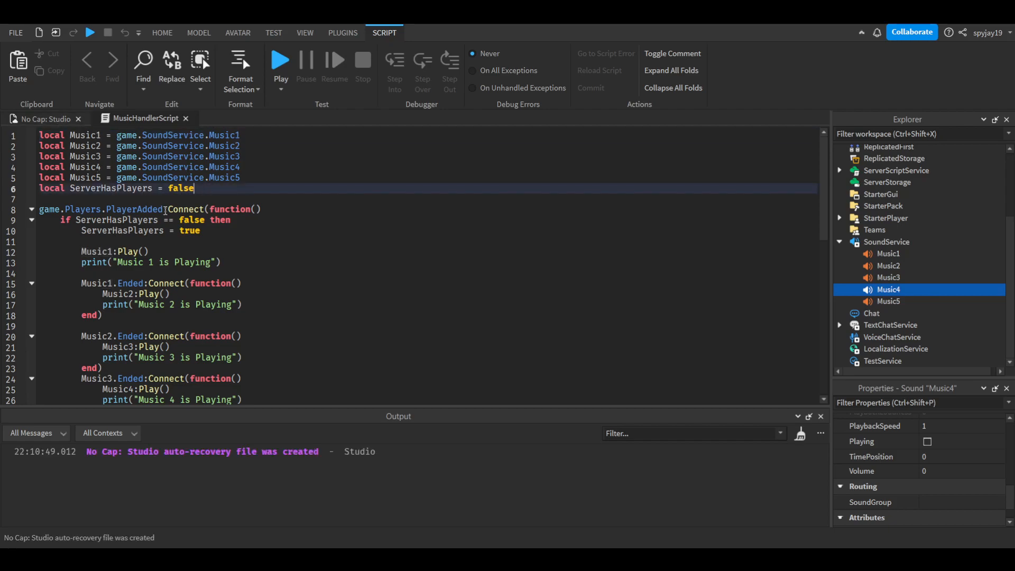
pyautogui.scroll(-3)
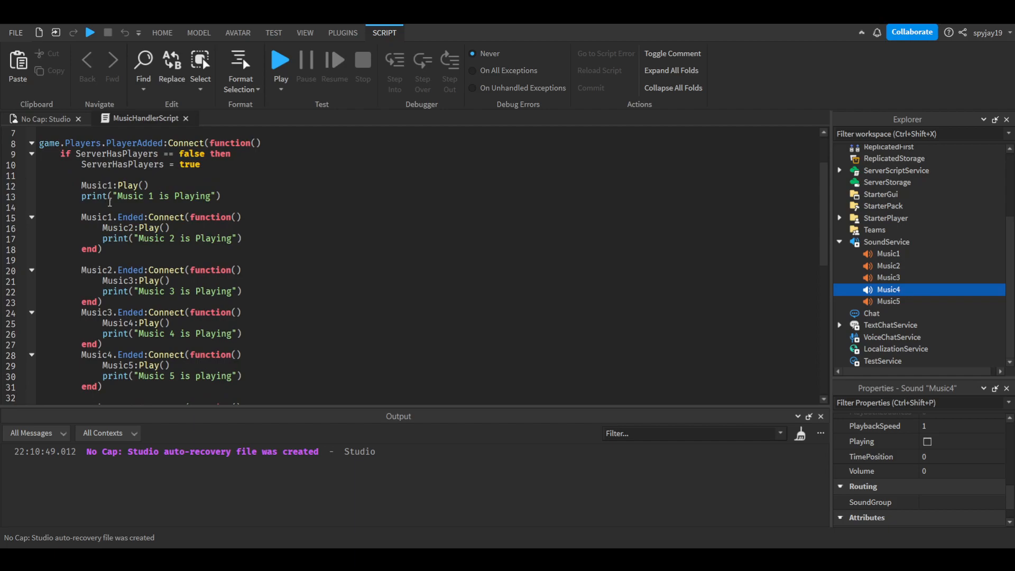
pyautogui.moveTo(129, 156)
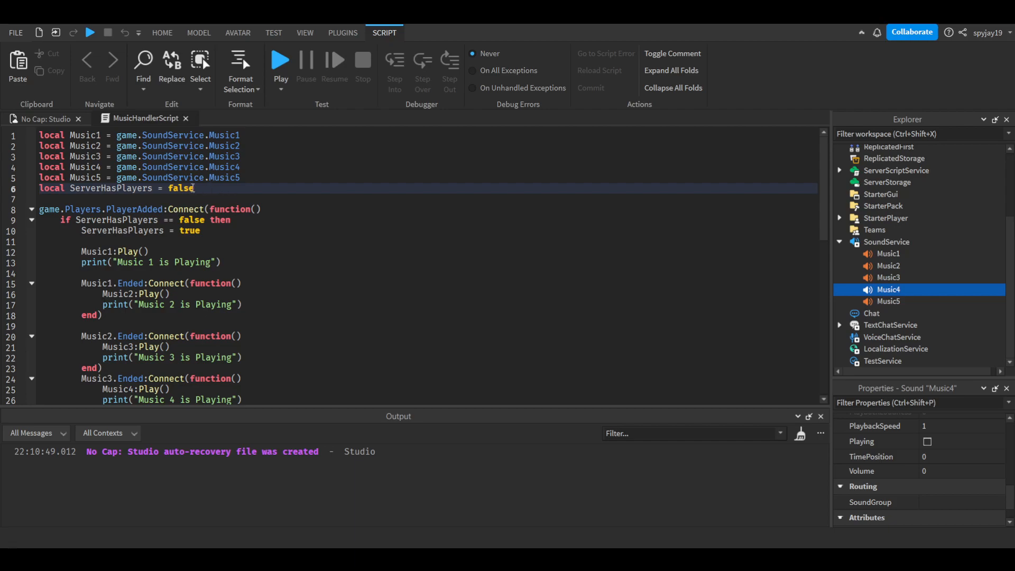
pyautogui.scroll(-3)
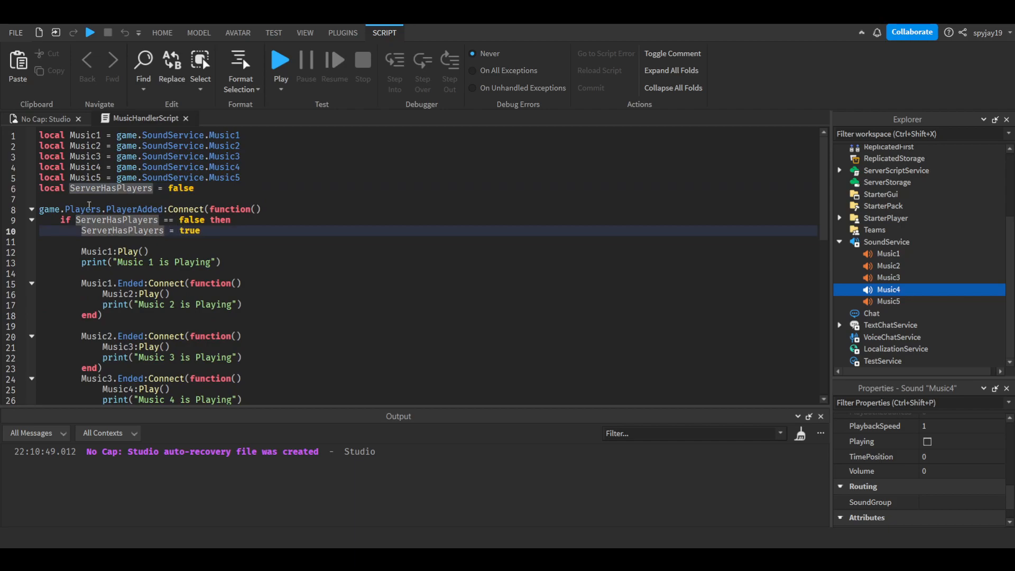
pyautogui.click(134, 208)
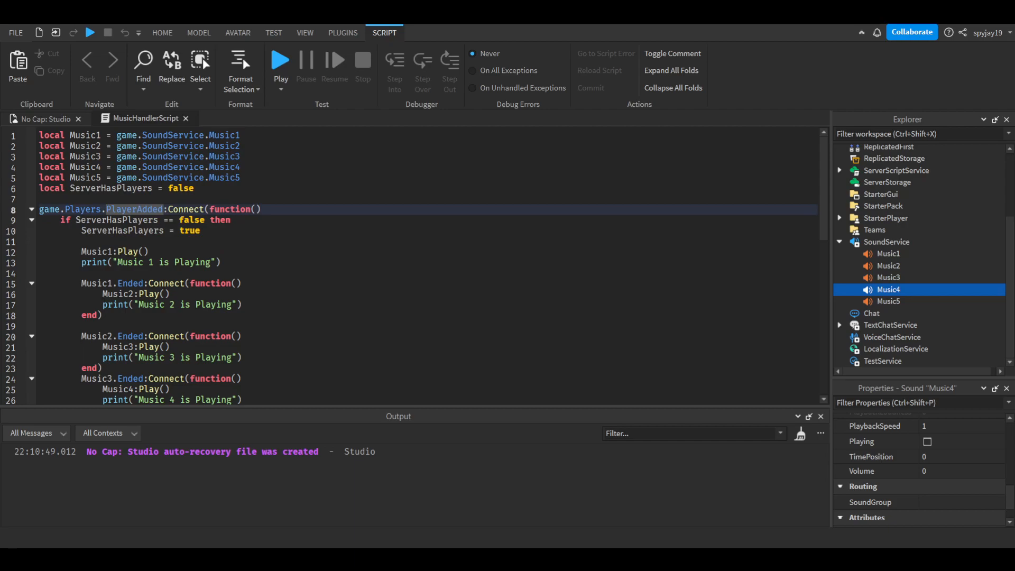
pyautogui.moveTo(252, 274)
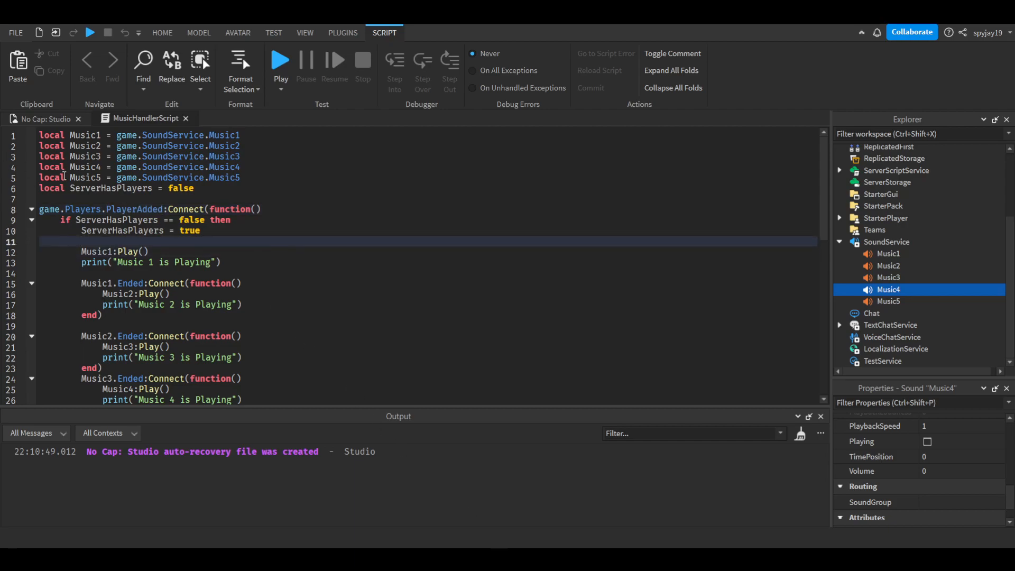
pyautogui.scroll(-3)
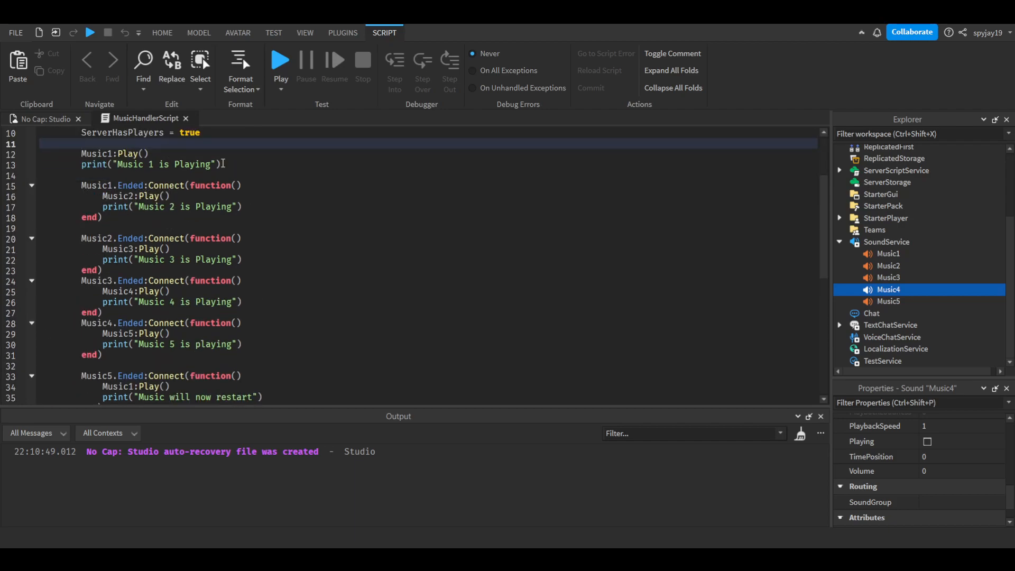
pyautogui.scroll(-3)
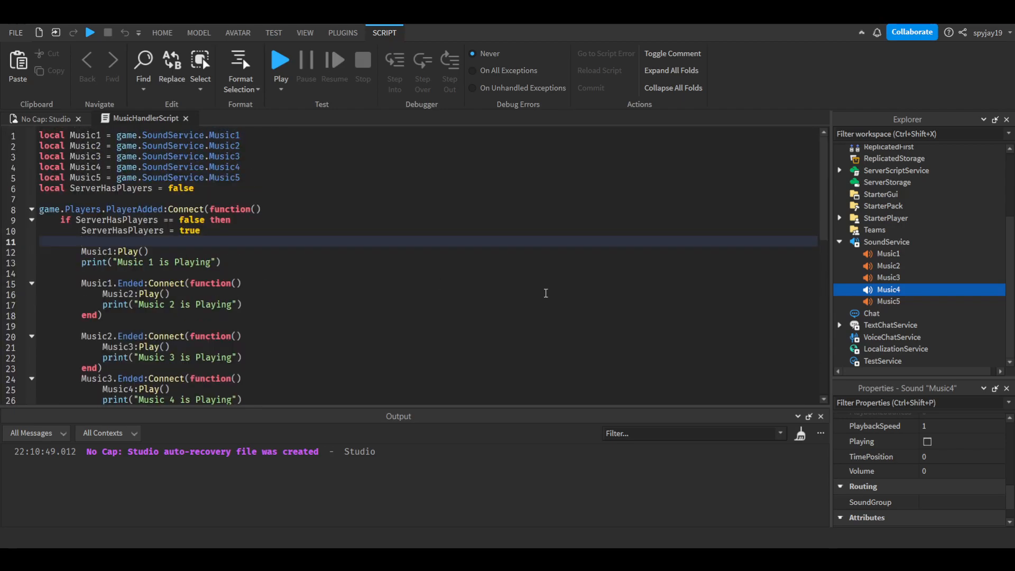
# Select MusicHandlerScript inside ServerScriptService, then return to the No Cap: Studio 3D view
pyautogui.click(896, 237)
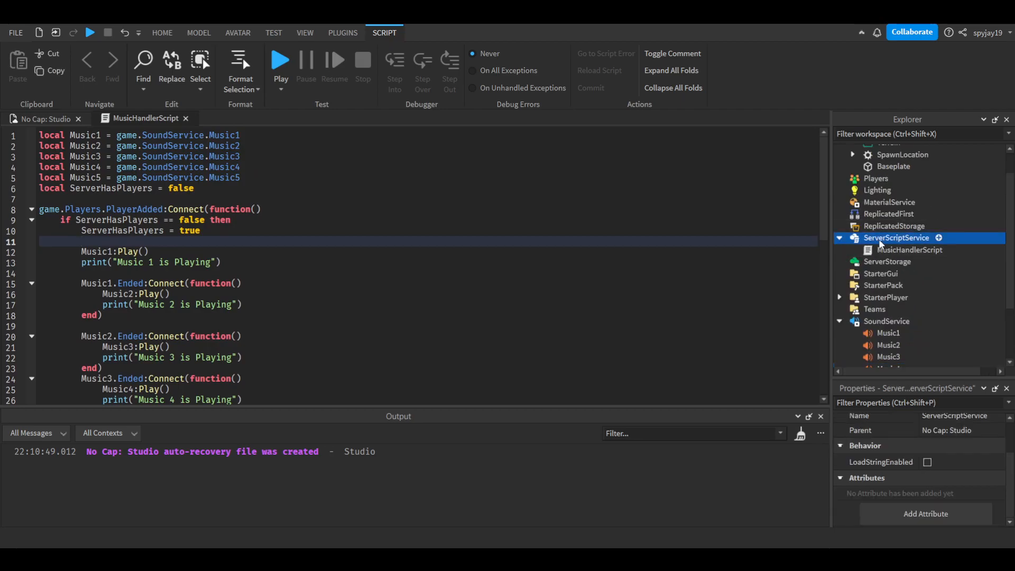
pyautogui.click(910, 249)
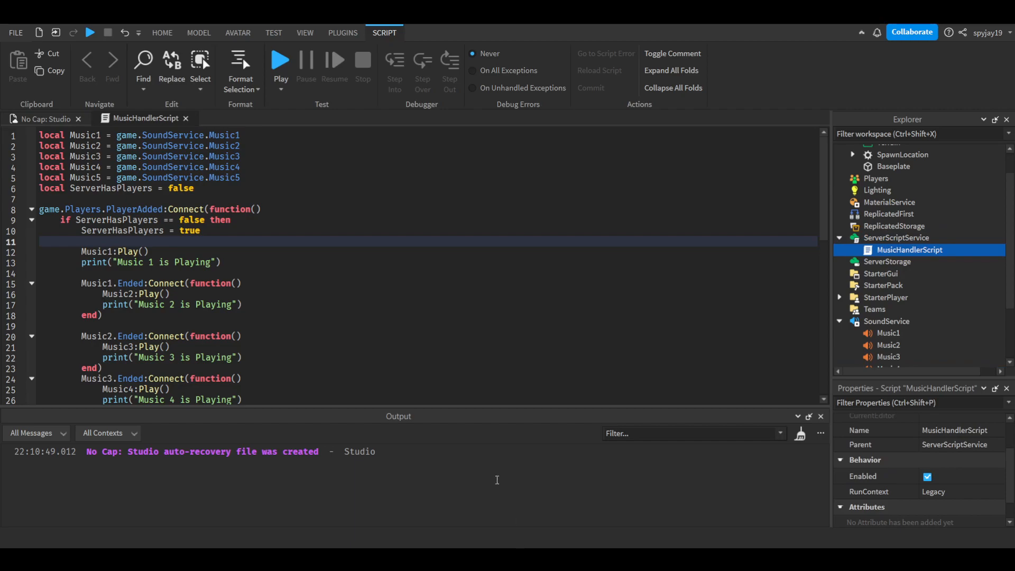
pyautogui.click(162, 32)
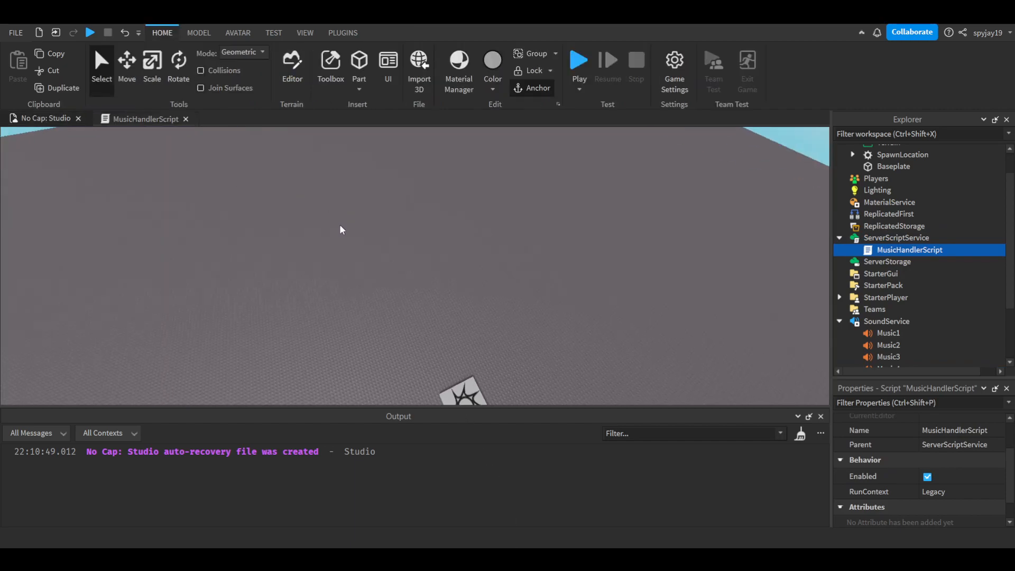
# Run a play test and watch Output log Music 1–5 playing and restarting, then stop
pyautogui.click(578, 60)
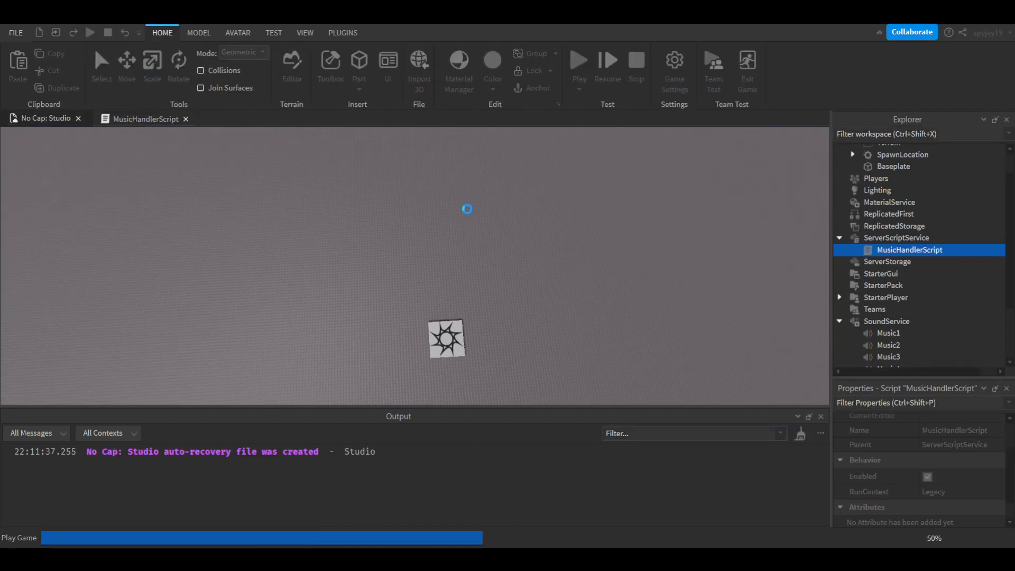
pyautogui.click(578, 62)
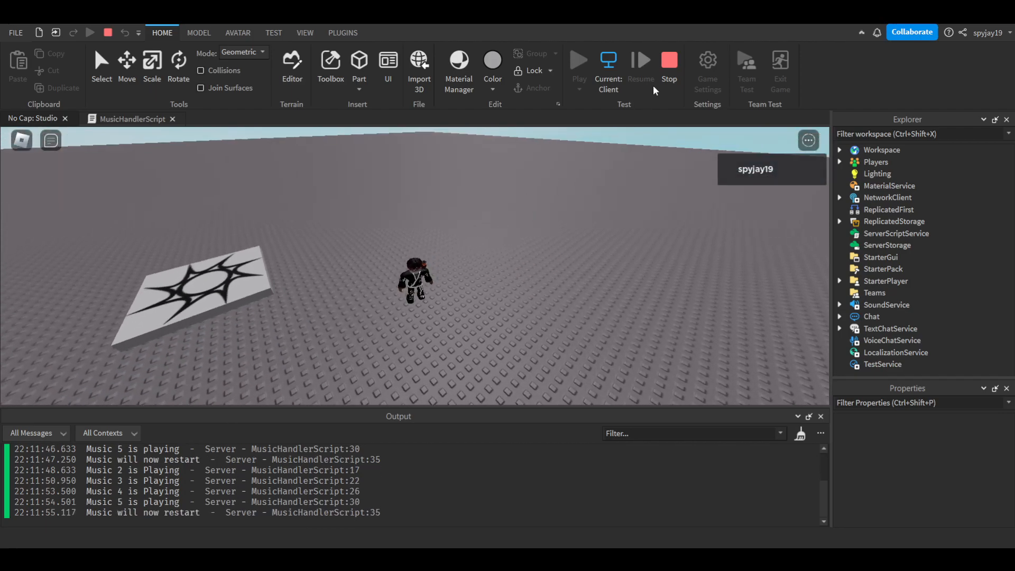
pyautogui.click(670, 60)
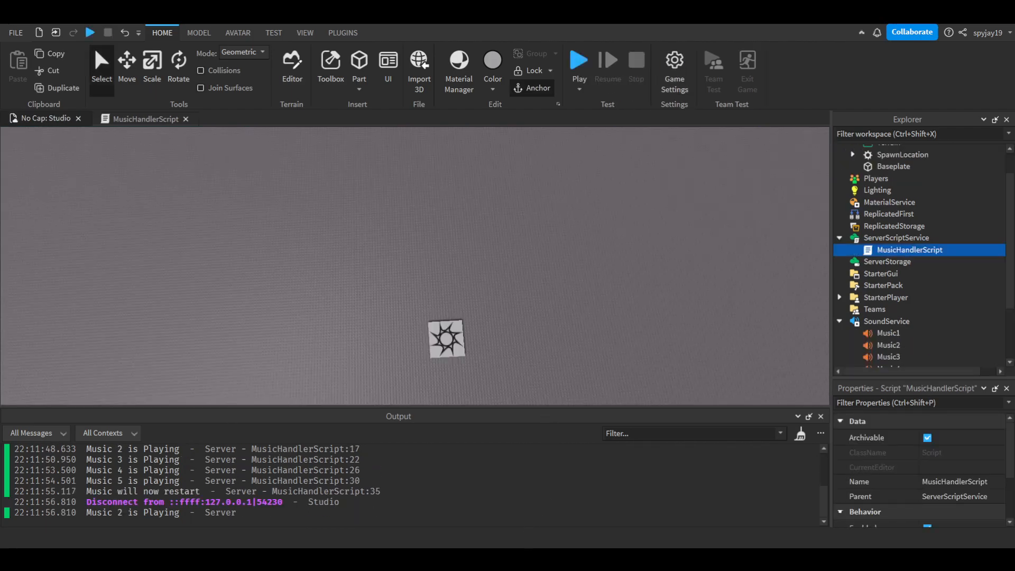